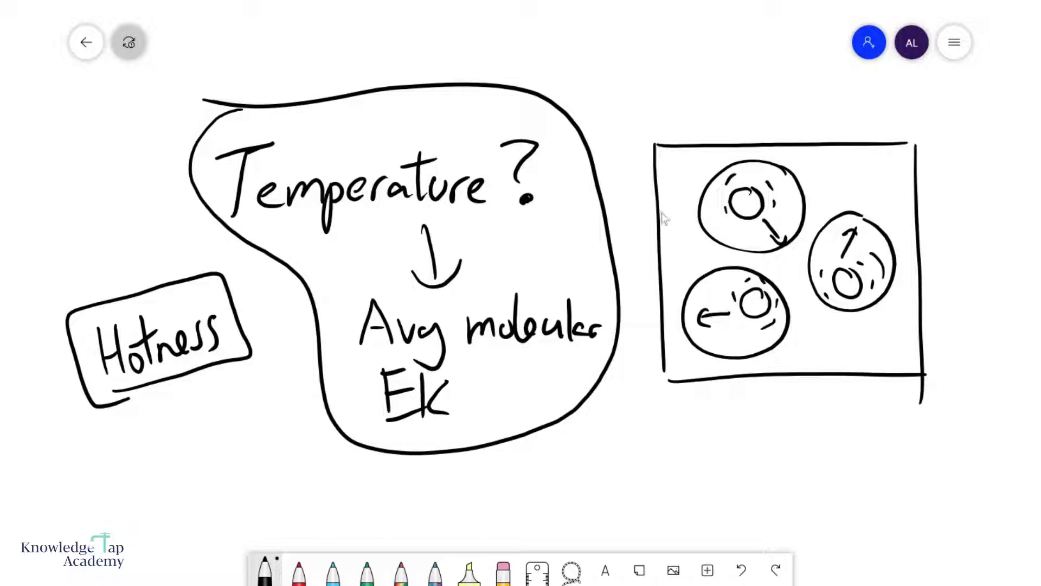
Step: Box 'Degrees Celsius', label it 'Empirical Scale' and 'Thermometric', then underline and cross out 'Scientific' in red
{"action": "scroll", "scroll_direction": "down", "scroll_amount": 3}
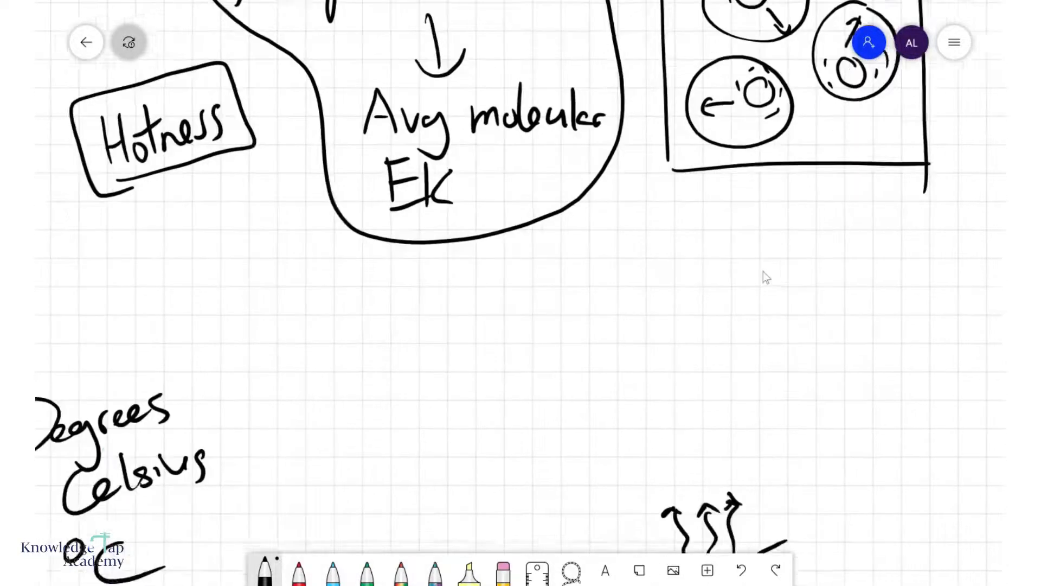
{"action": "scroll", "scroll_direction": "down", "scroll_amount": 3}
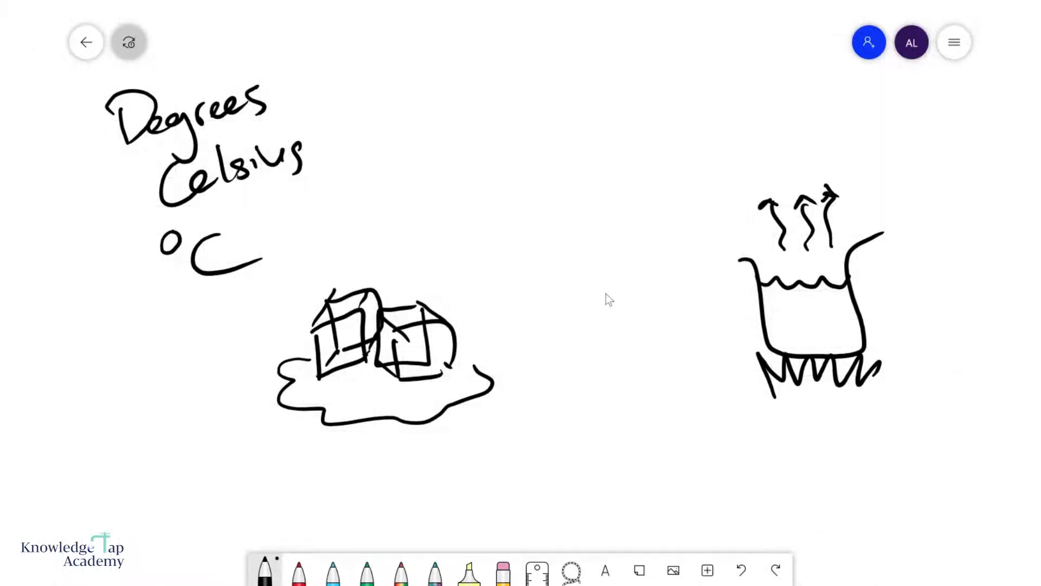
{"action": "scroll", "scroll_direction": "down", "scroll_amount": 3}
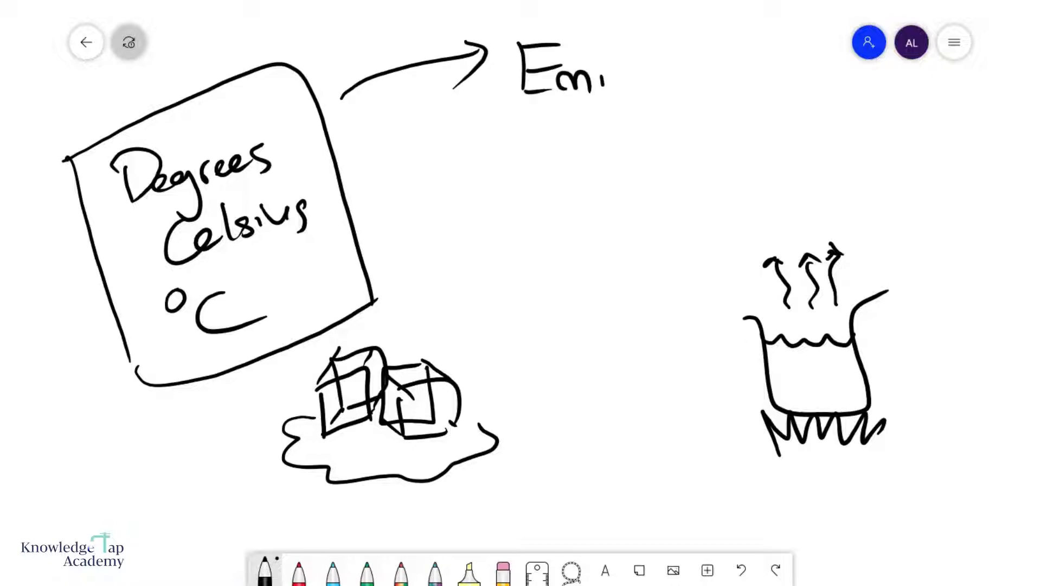
{"action": "type", "text": "pirical Scale."}
{"action": "type", "text": "Therm"}
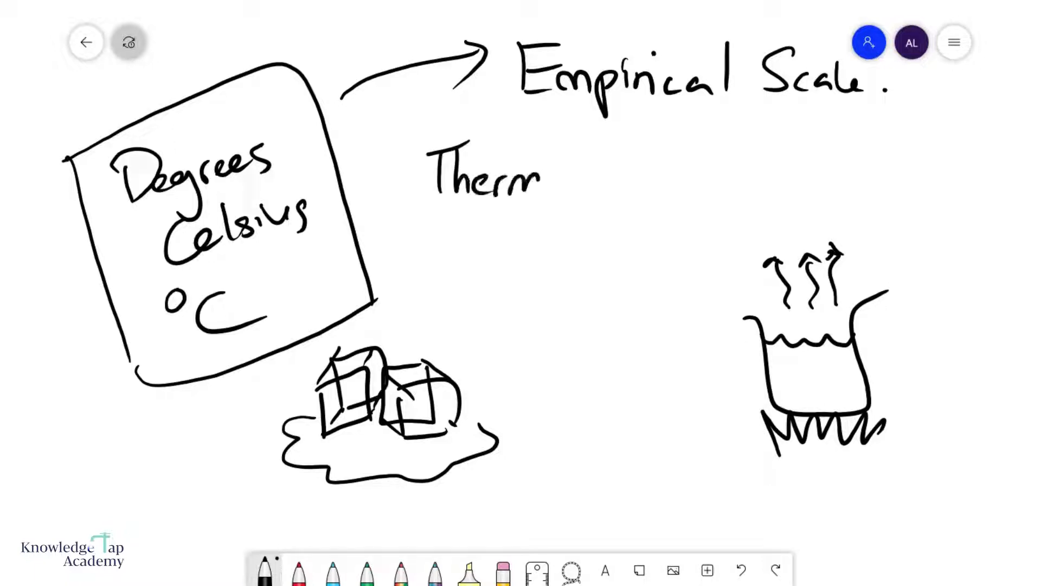
{"action": "type", "text": "ometic"}
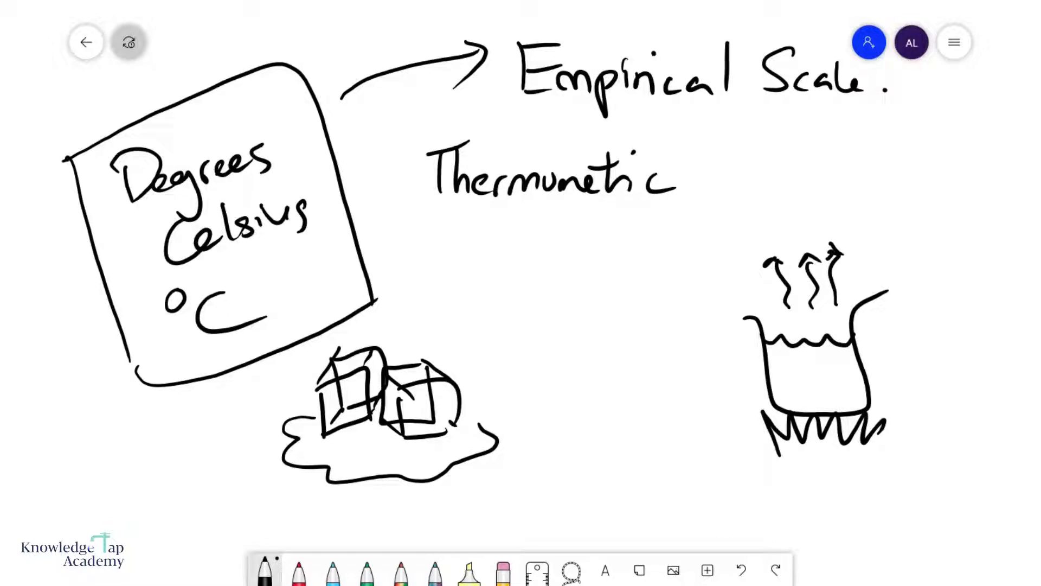
{"action": "mouse_move", "coordinate": [612, 324]}
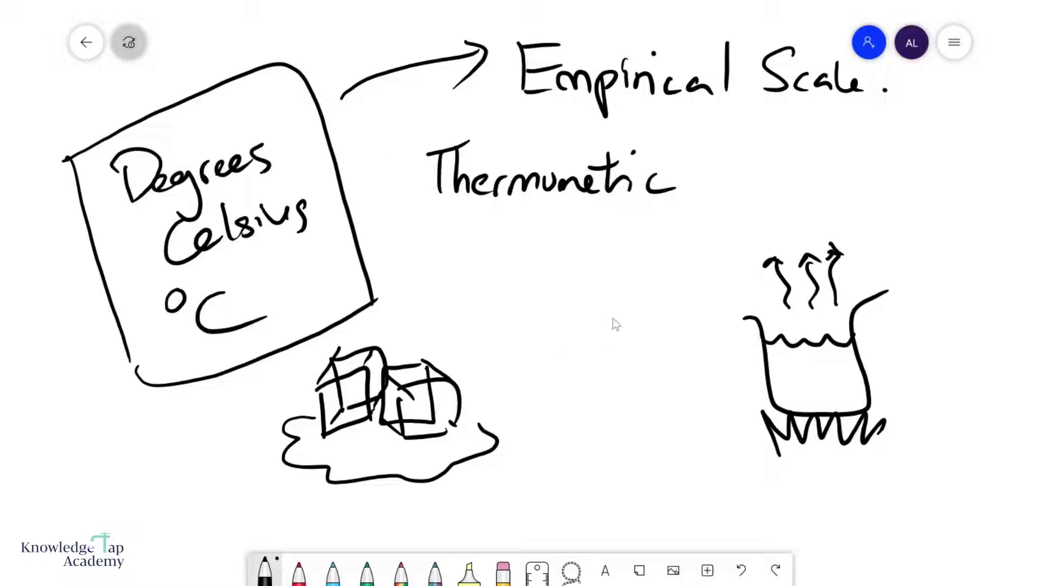
{"action": "mouse_move", "coordinate": [531, 297]}
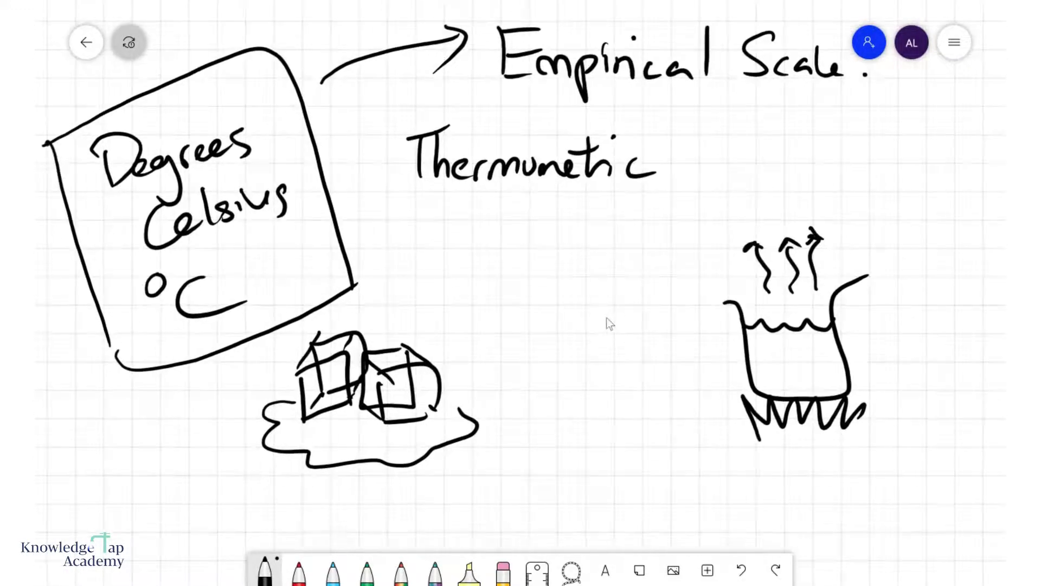
{"action": "left_click", "coordinate": [298, 569]}
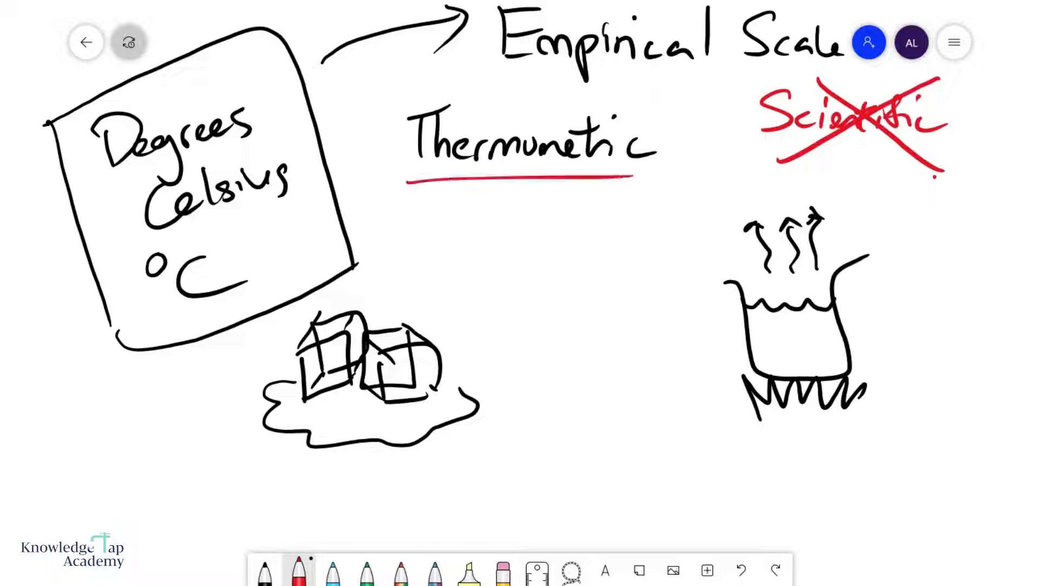
Step: Write blue notes MP 0°C, BP 100°C and circled 'Ref → not fixed' under the ice and boiling pot
{"action": "scroll", "scroll_direction": "down", "scroll_amount": 3}
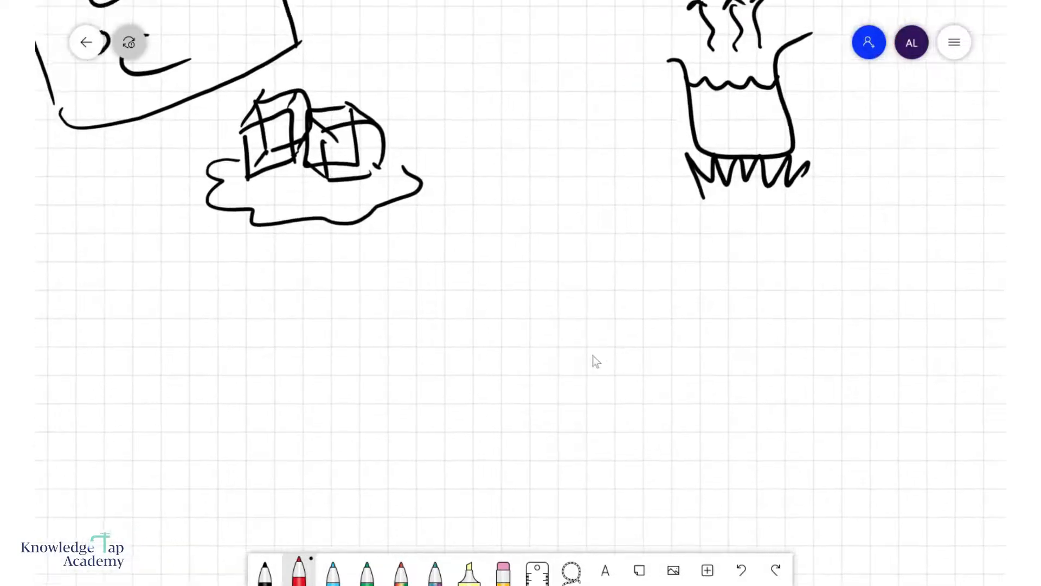
{"action": "left_click", "coordinate": [332, 569]}
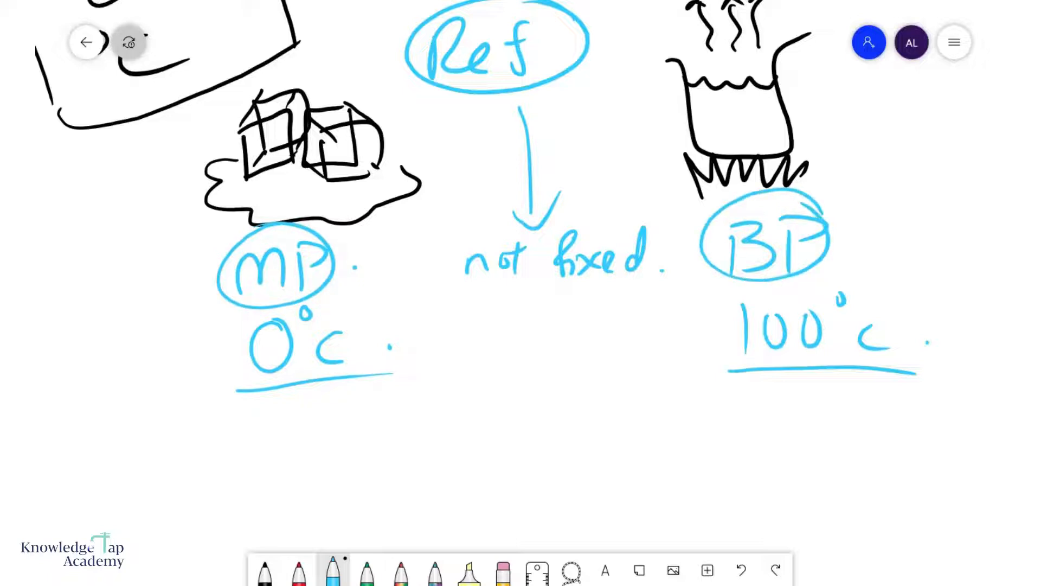
{"action": "mouse_move", "coordinate": [643, 470]}
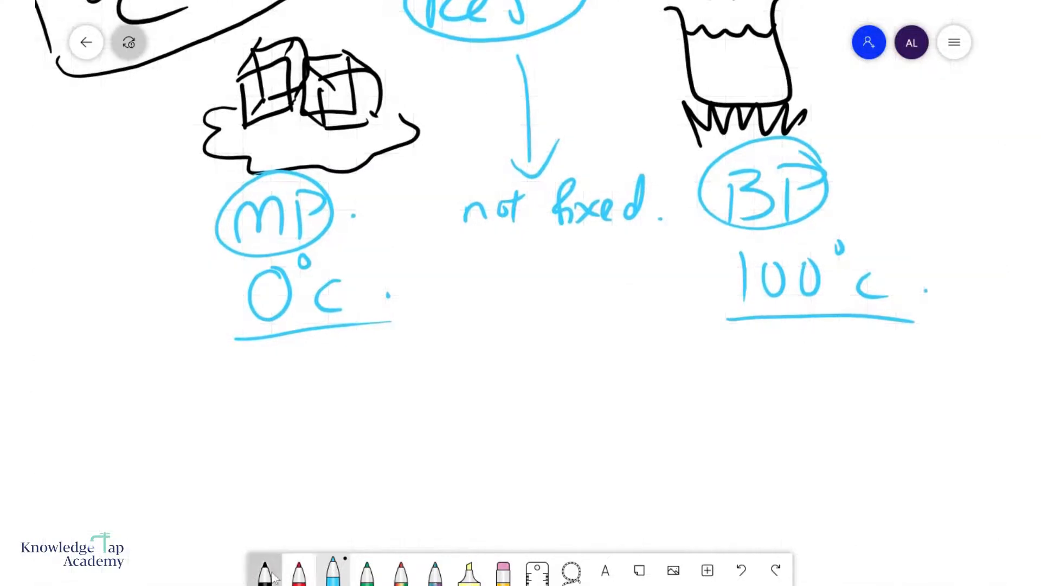
Step: Write in black 'Does not start 0' with pV = nRT, p ∝ T and 0 ⇒ 0 beneath
{"action": "left_click", "coordinate": [265, 570]}
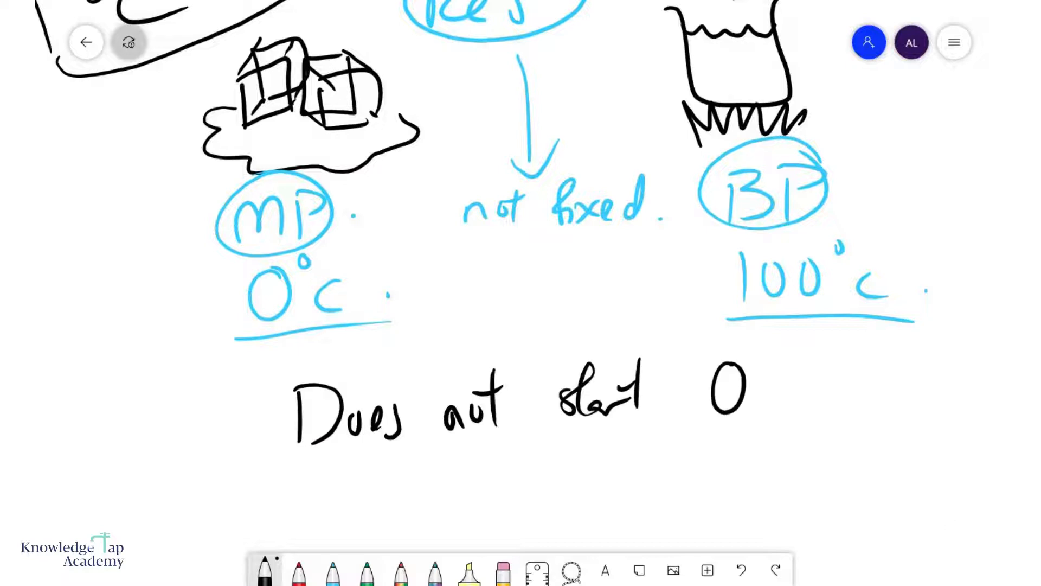
{"action": "scroll", "scroll_direction": "down", "scroll_amount": 3}
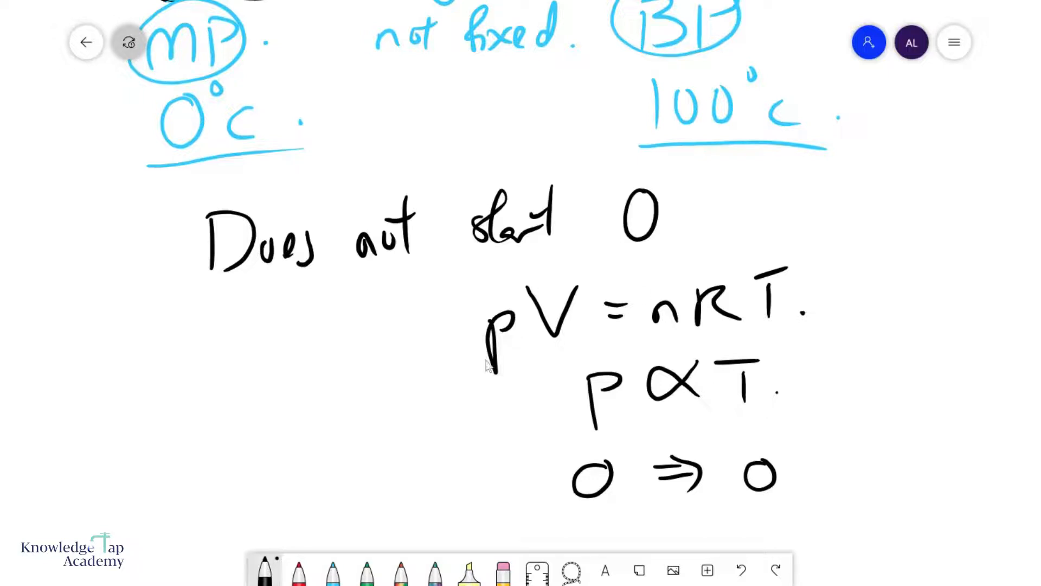
Step: Write red Kelvin notes: Absolute 0 = 0K, TP of water 0.01°C = 273.16K, absolute scale from 0K
{"action": "scroll", "scroll_direction": "down", "scroll_amount": 3}
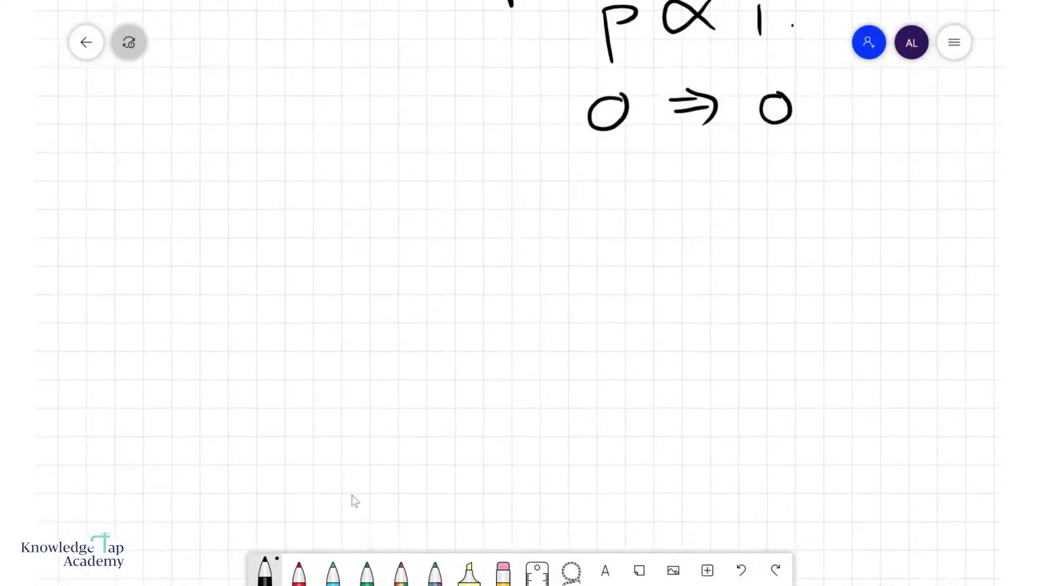
{"action": "left_click", "coordinate": [297, 570]}
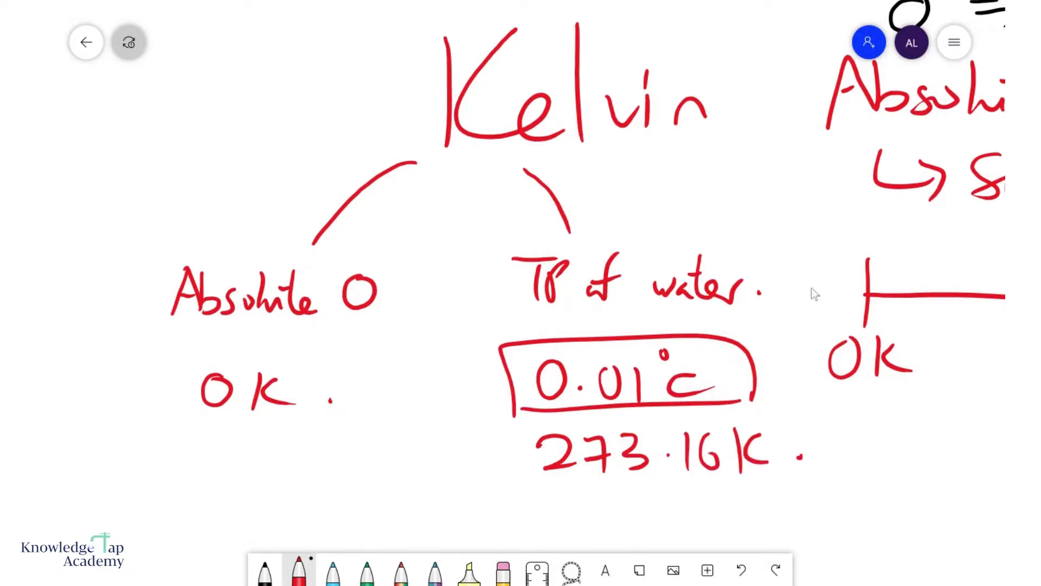
{"action": "scroll", "scroll_direction": "down", "scroll_amount": 3}
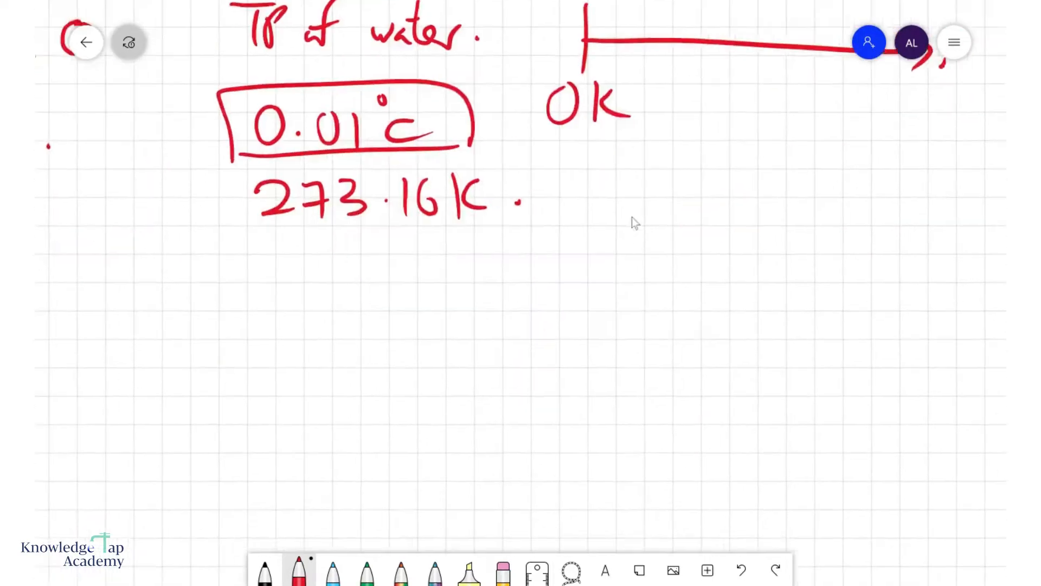